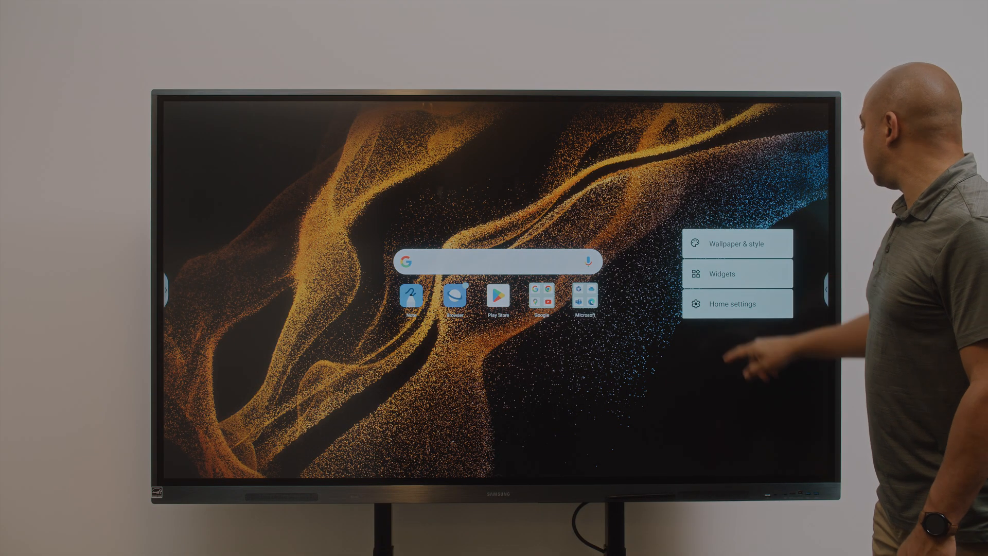
Step: Bring up the Widgets panel from the home screen pop-up menu, listing Browser, Calendar, Chrome and Clock
{"action": "left_click", "coordinate": [721, 274]}
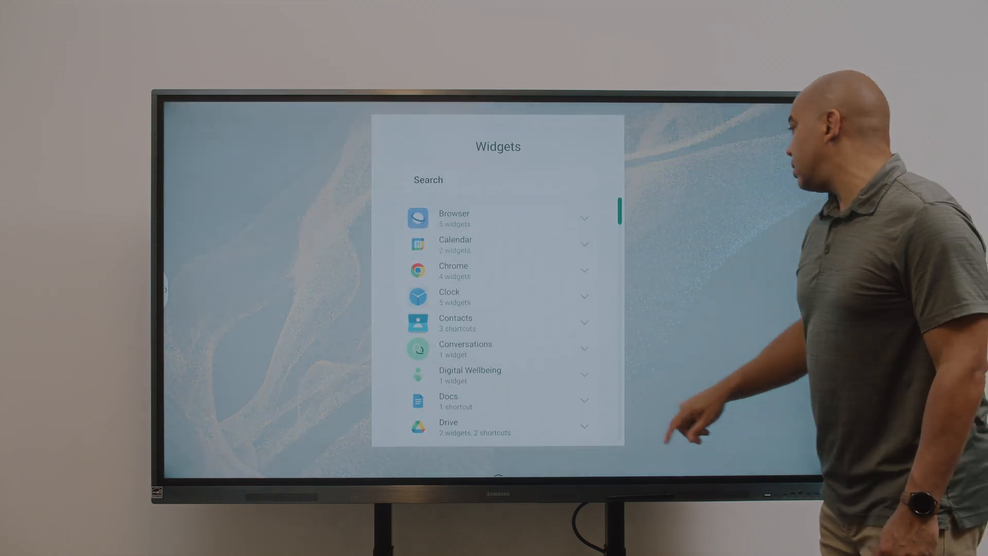